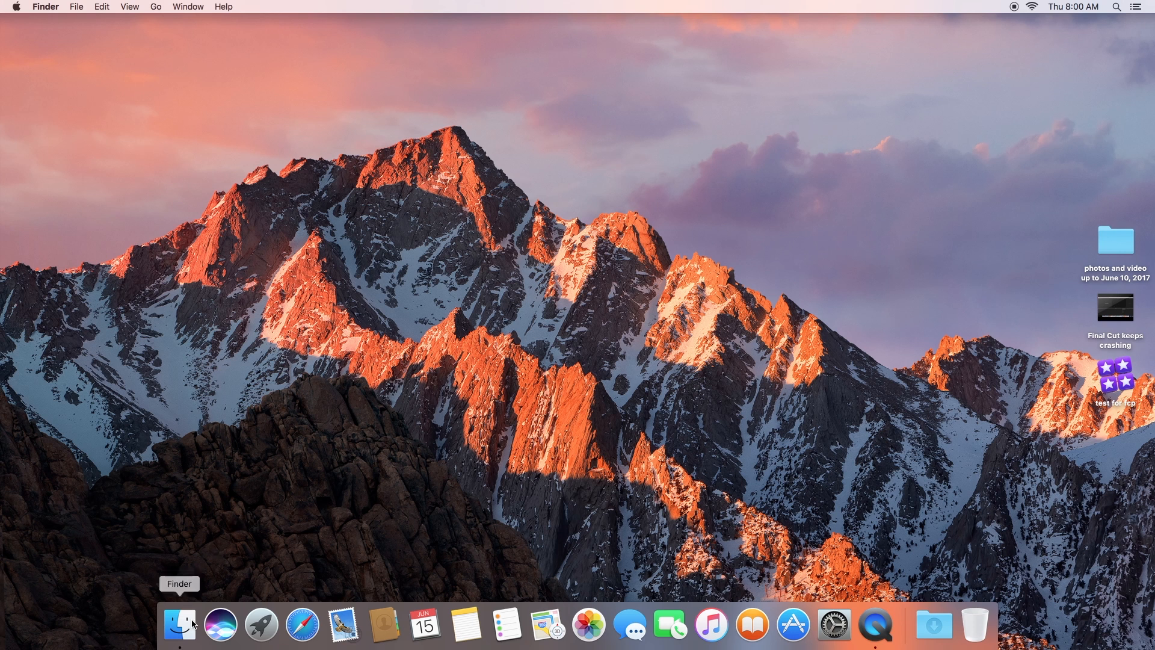
Launch Final Cut Pro from the Finder's Applications folder
{"action": "left_click", "coordinate": [180, 624]}
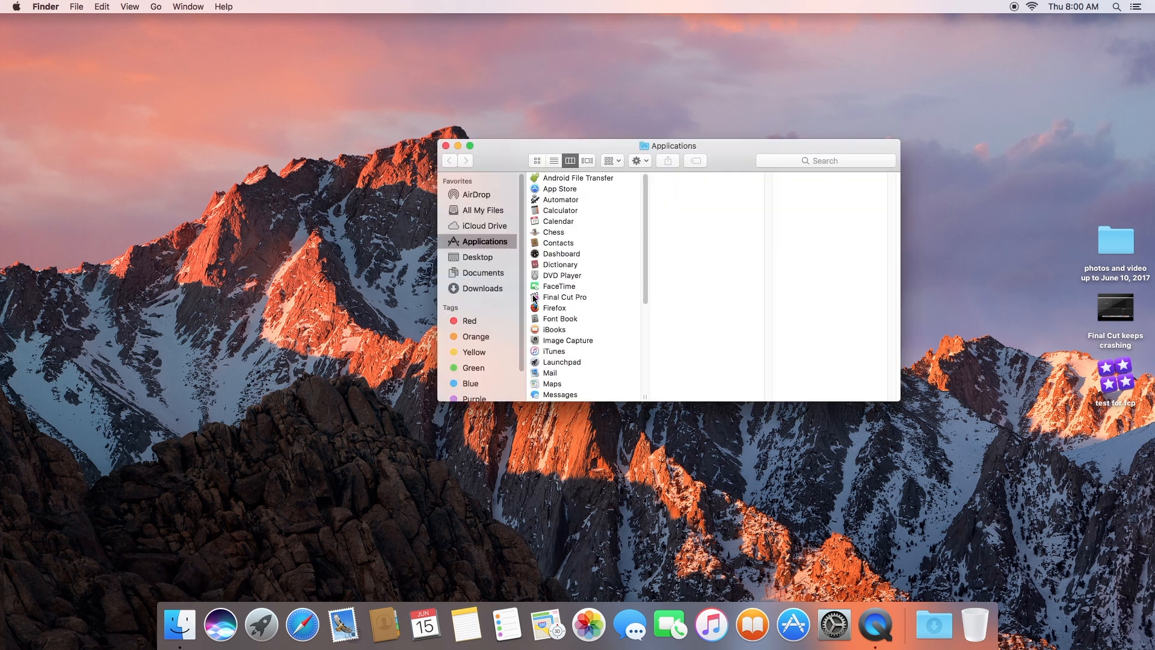
{"action": "left_click", "coordinate": [564, 297]}
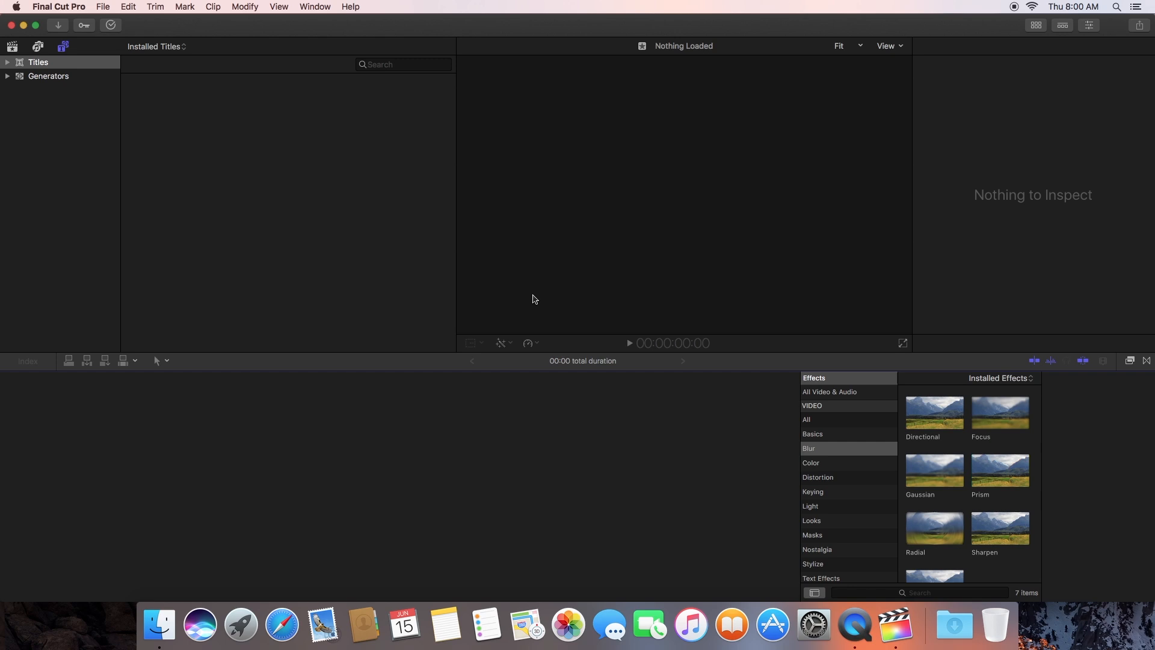
Load the 'fcp crash' project and show the 'test for fcp' library's events and projects
{"action": "left_click", "coordinate": [1130, 360]}
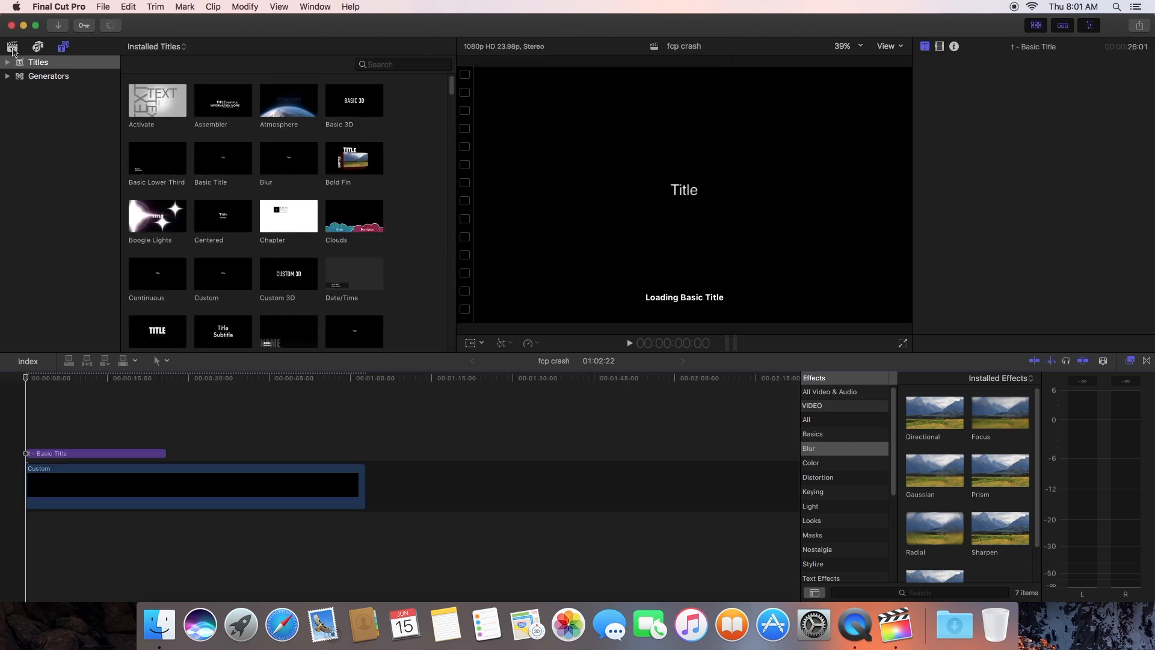
{"action": "left_click", "coordinate": [13, 47]}
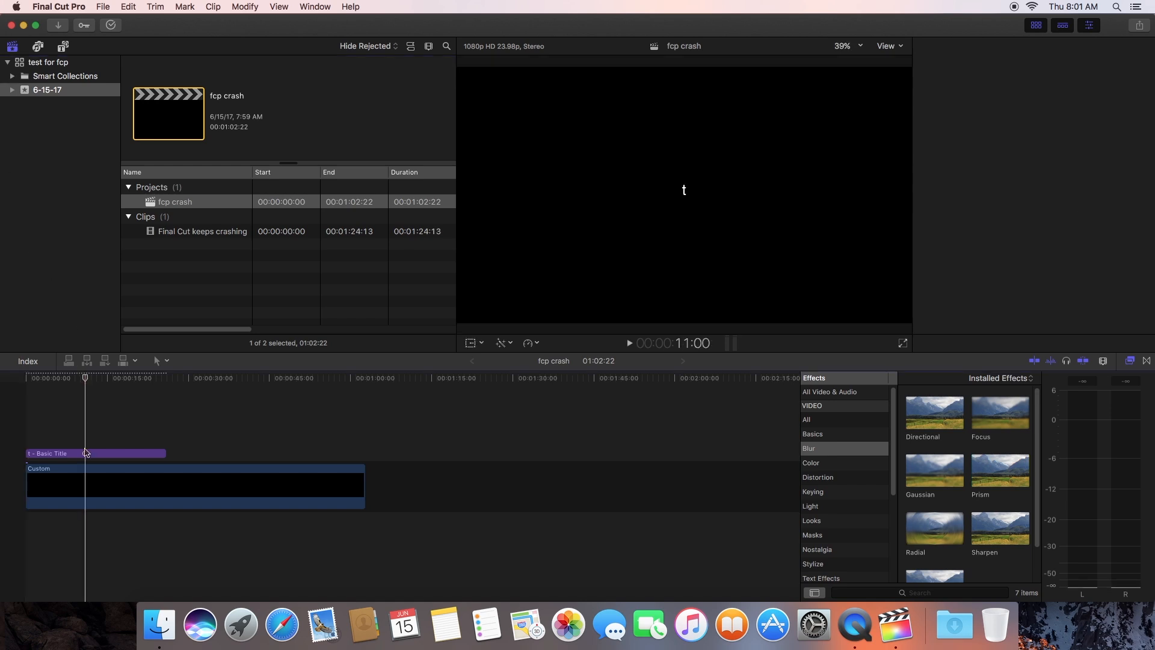
Change the Basic Title clip's text to read 'TEST'
{"action": "left_click", "coordinate": [84, 454]}
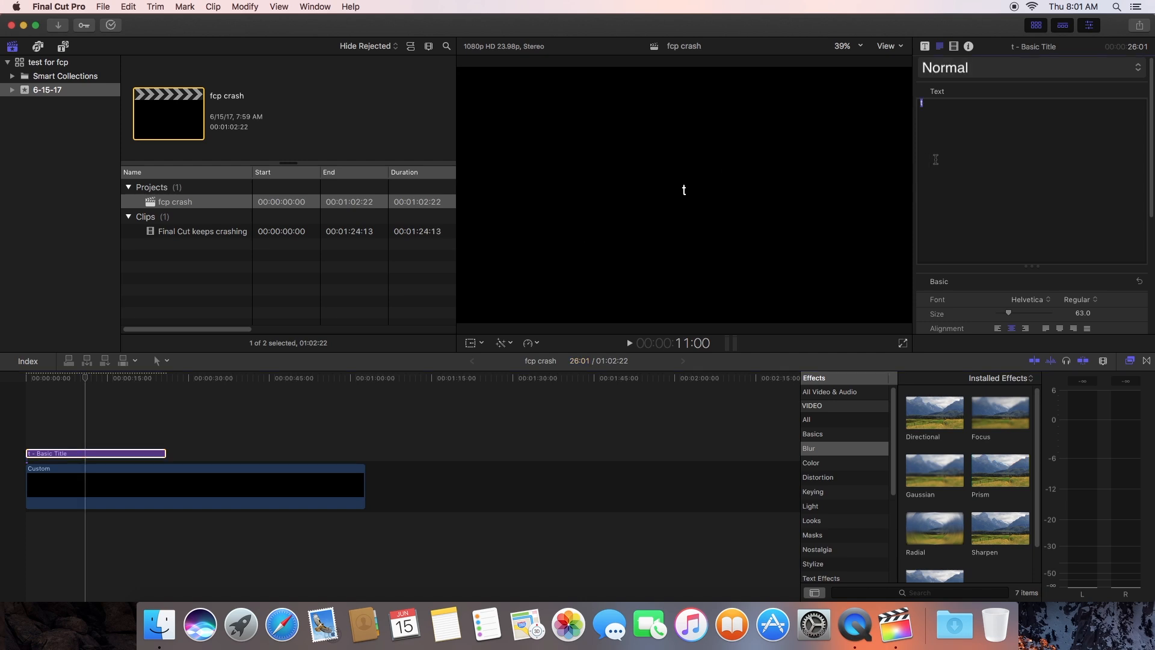
{"action": "type", "text": "E"}
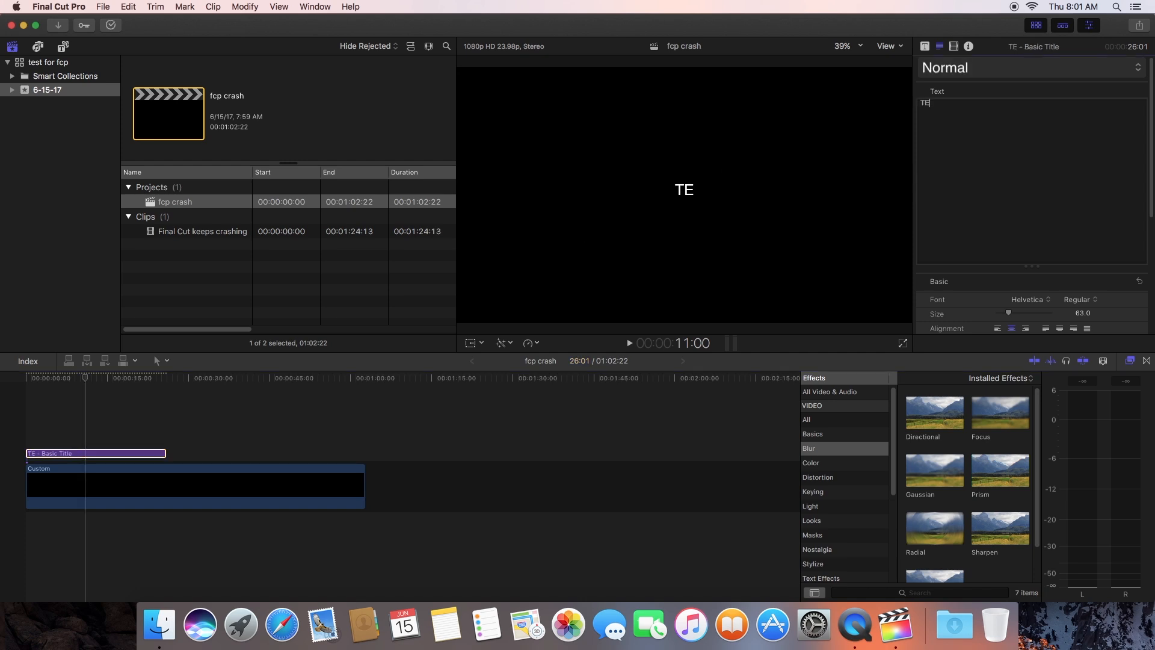
{"action": "type", "text": "ST"}
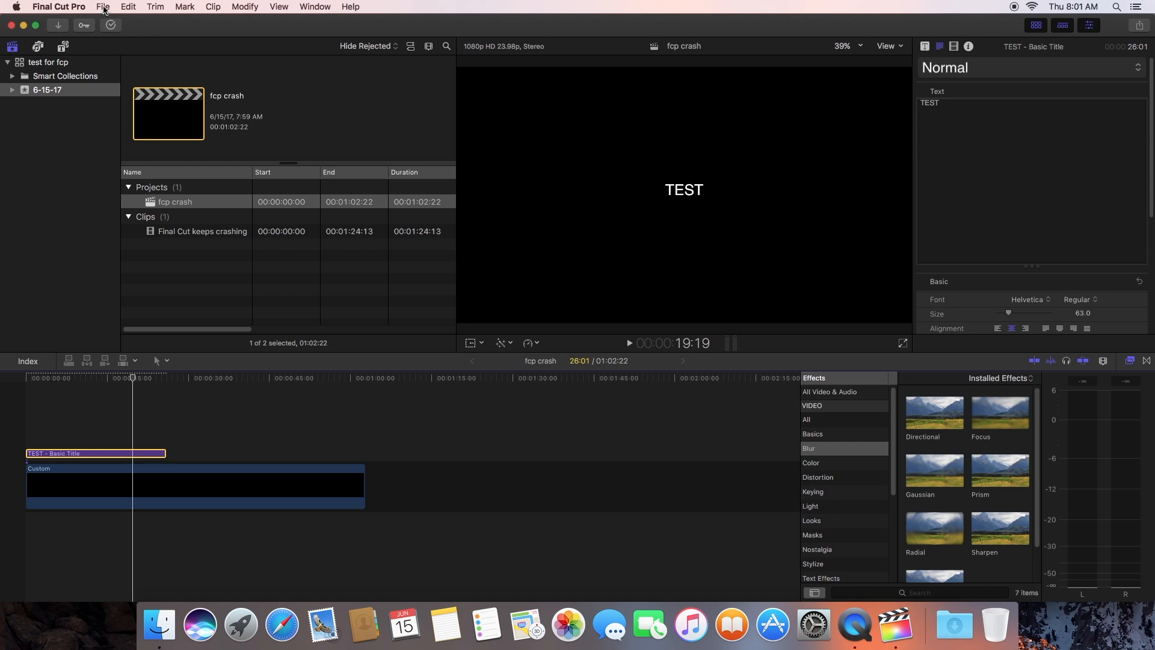
Reach the Share > Master File (default) option from the File menu
{"action": "left_click", "coordinate": [102, 7]}
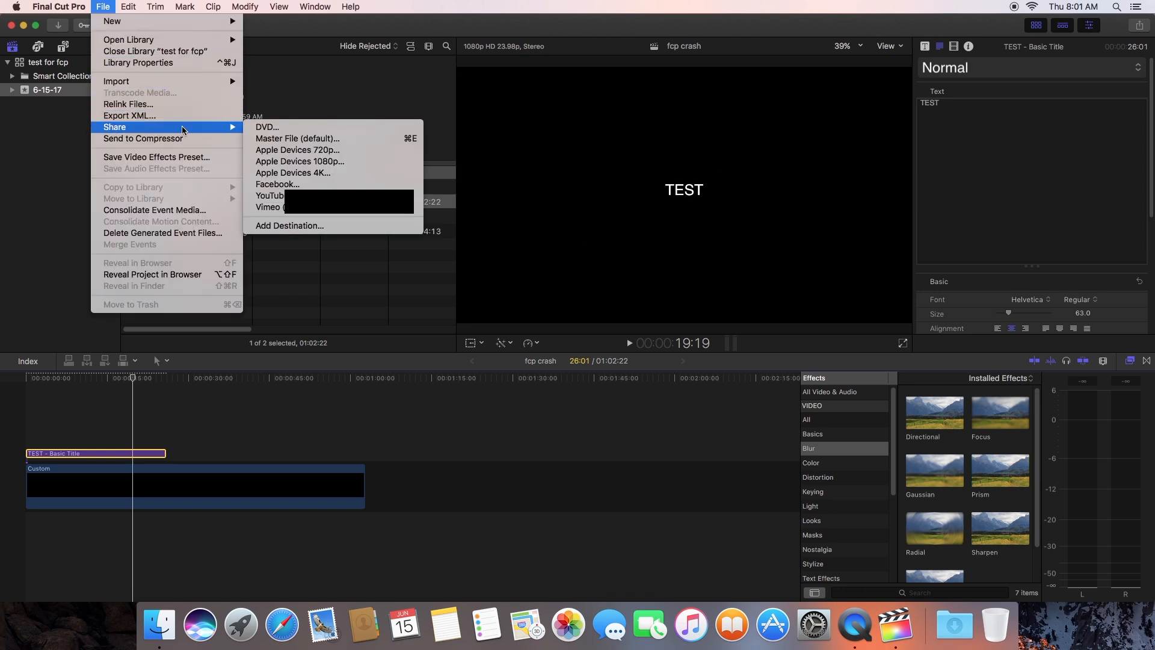
{"action": "mouse_move", "coordinate": [297, 139]}
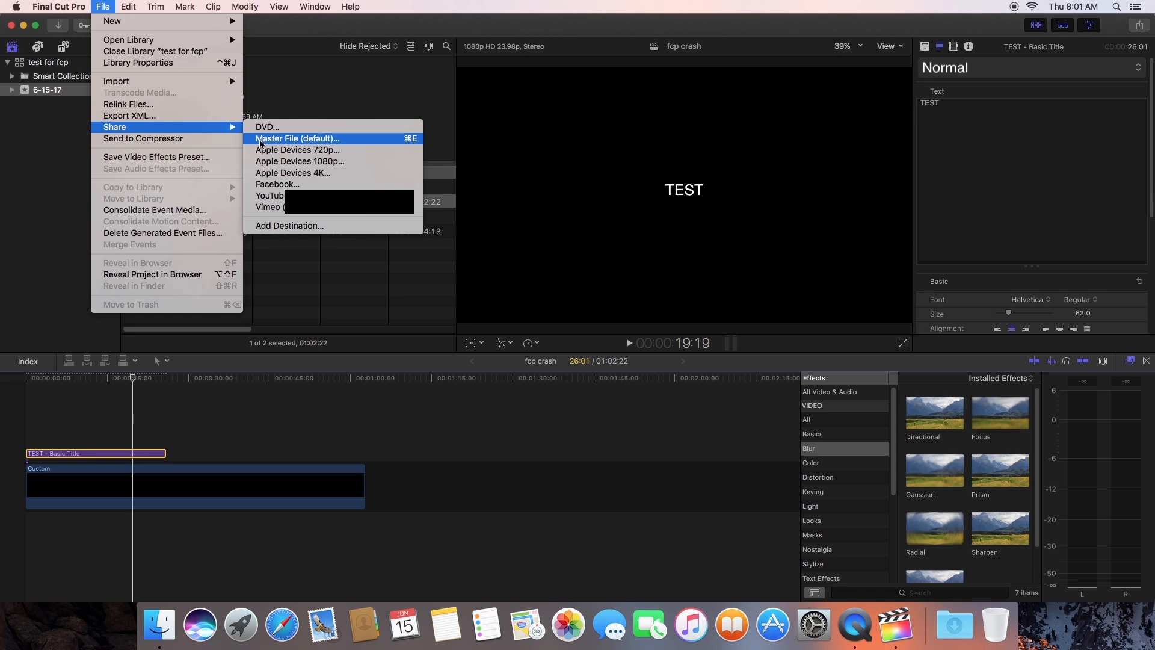
{"action": "mouse_move", "coordinate": [298, 149]}
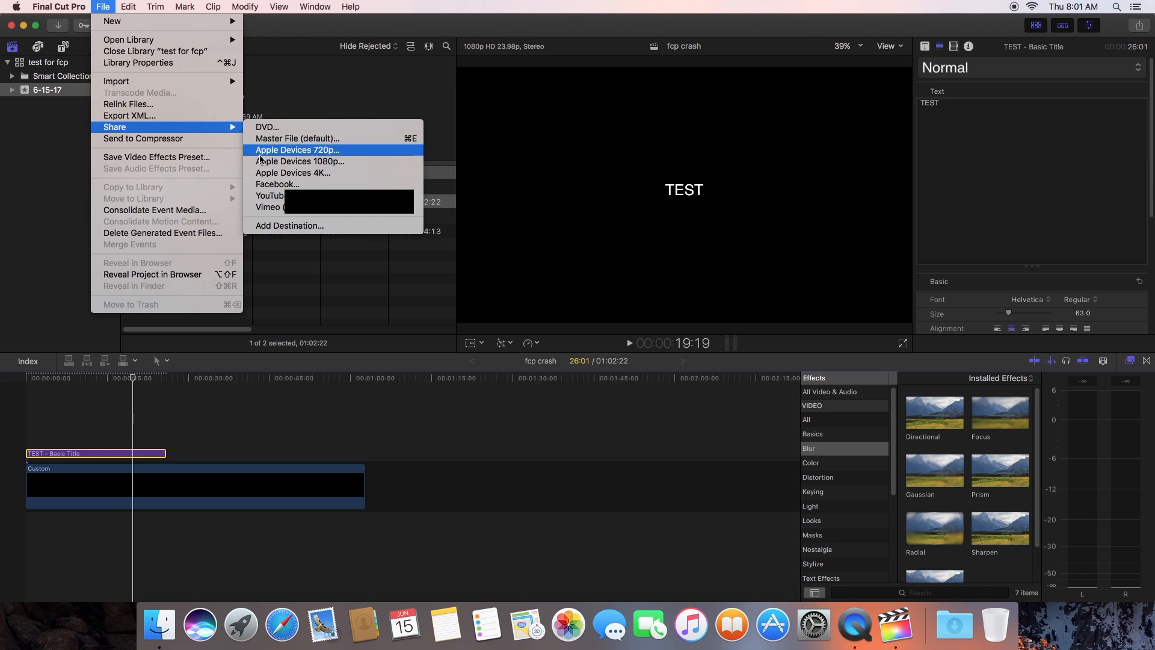
{"action": "mouse_move", "coordinate": [293, 172]}
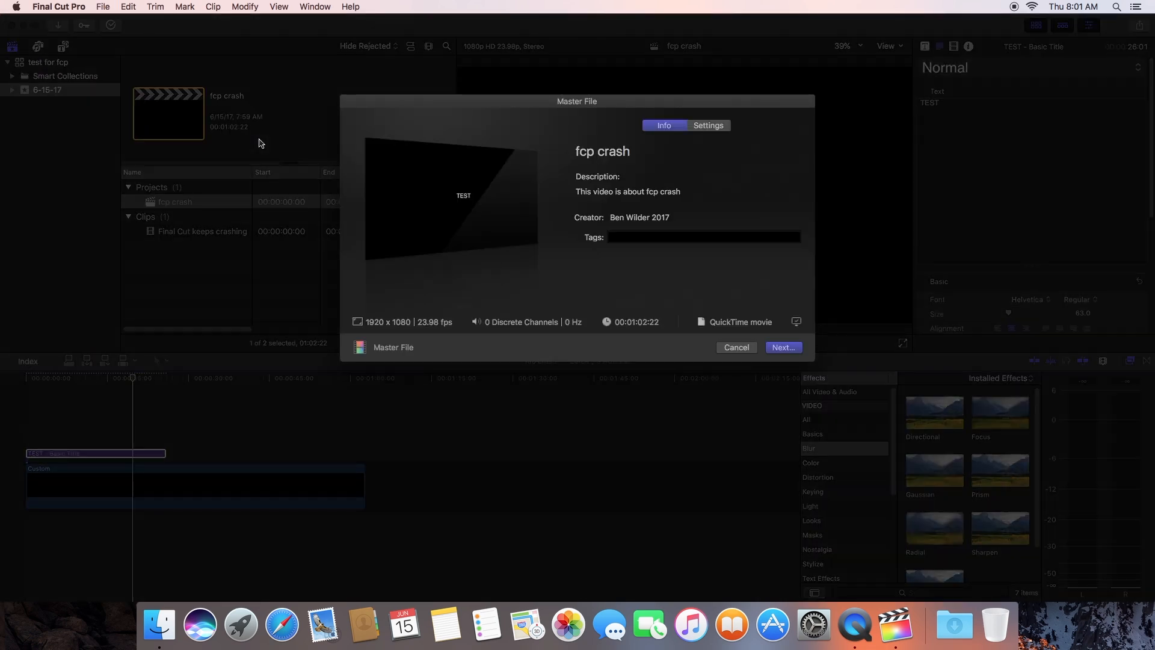
{"action": "mouse_move", "coordinate": [344, 159]}
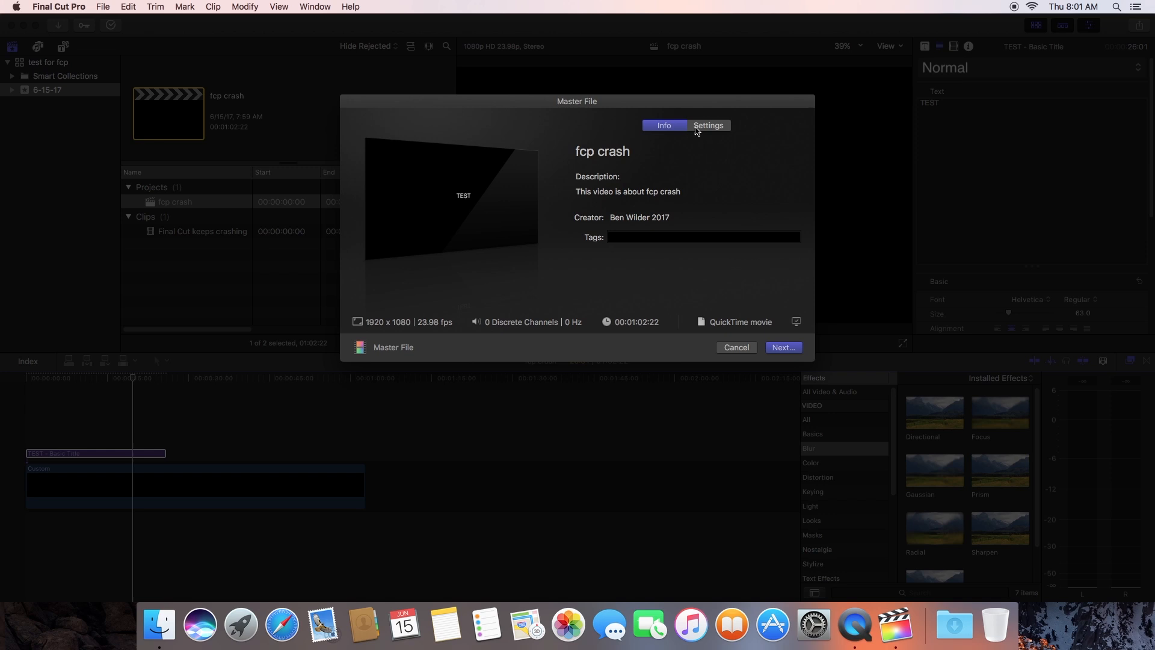
Show the Master File export Settings and list the available Format choices (Video and Audio current)
{"action": "left_click", "coordinate": [708, 125]}
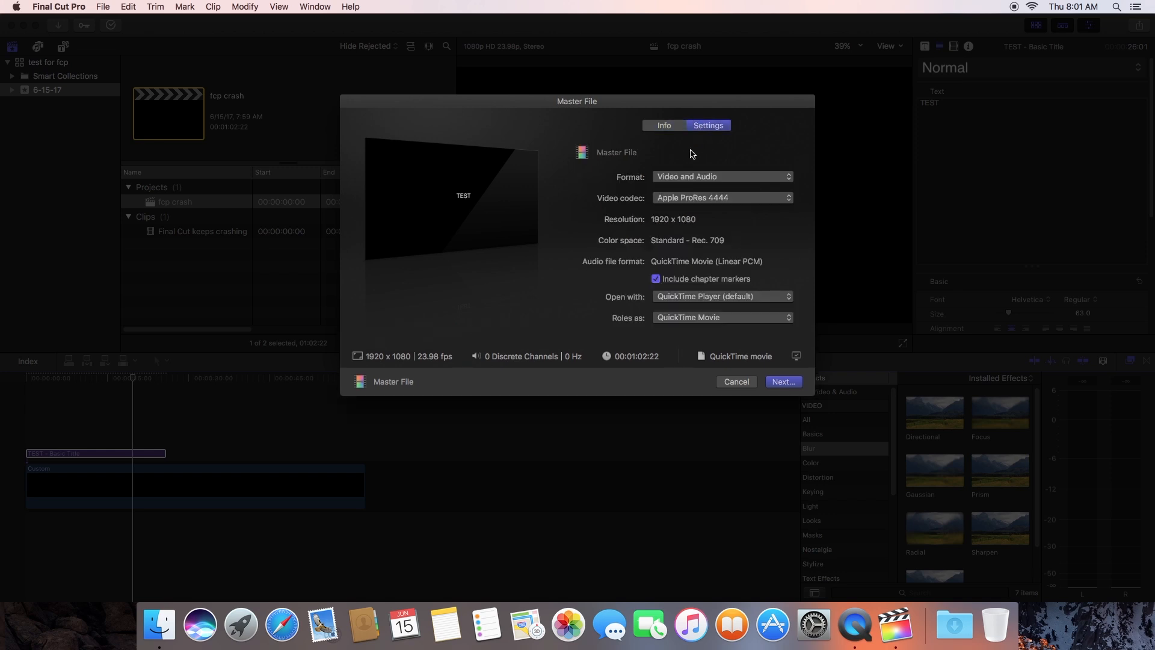
{"action": "mouse_move", "coordinate": [691, 179]}
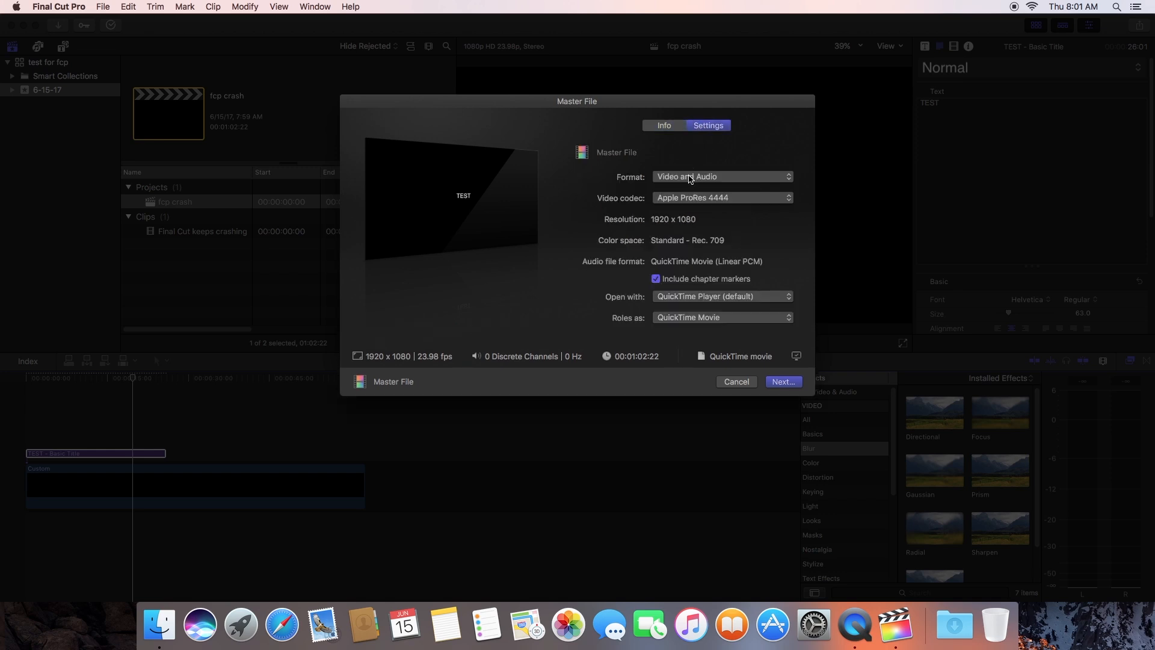
{"action": "left_click", "coordinate": [720, 176]}
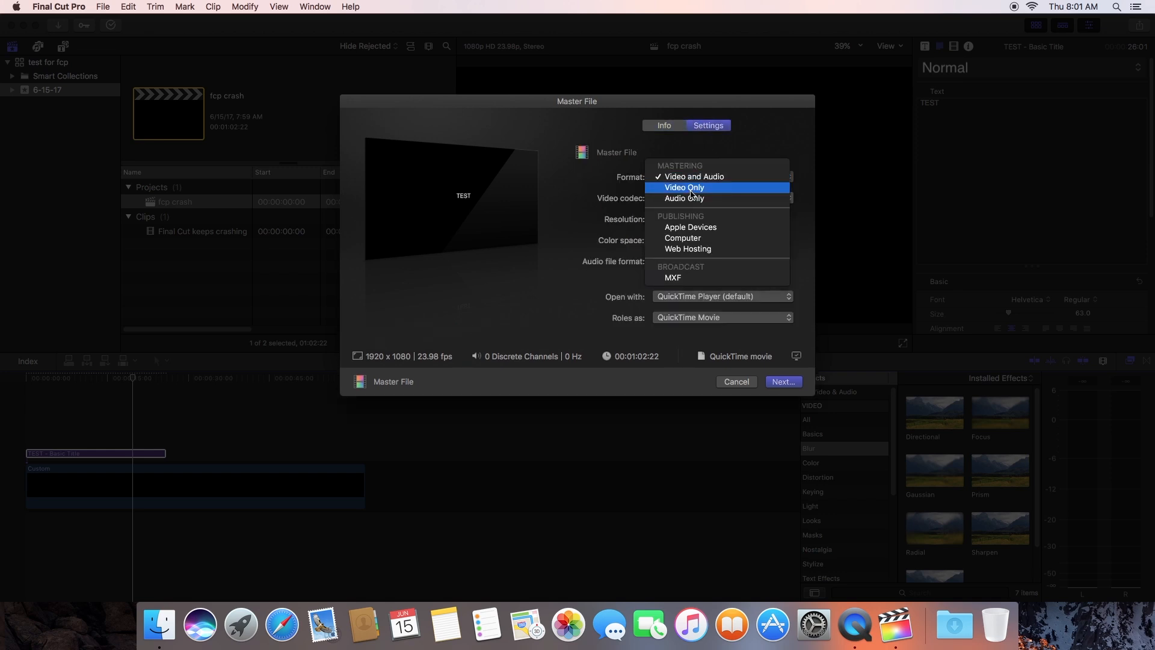
{"action": "mouse_move", "coordinate": [687, 239]}
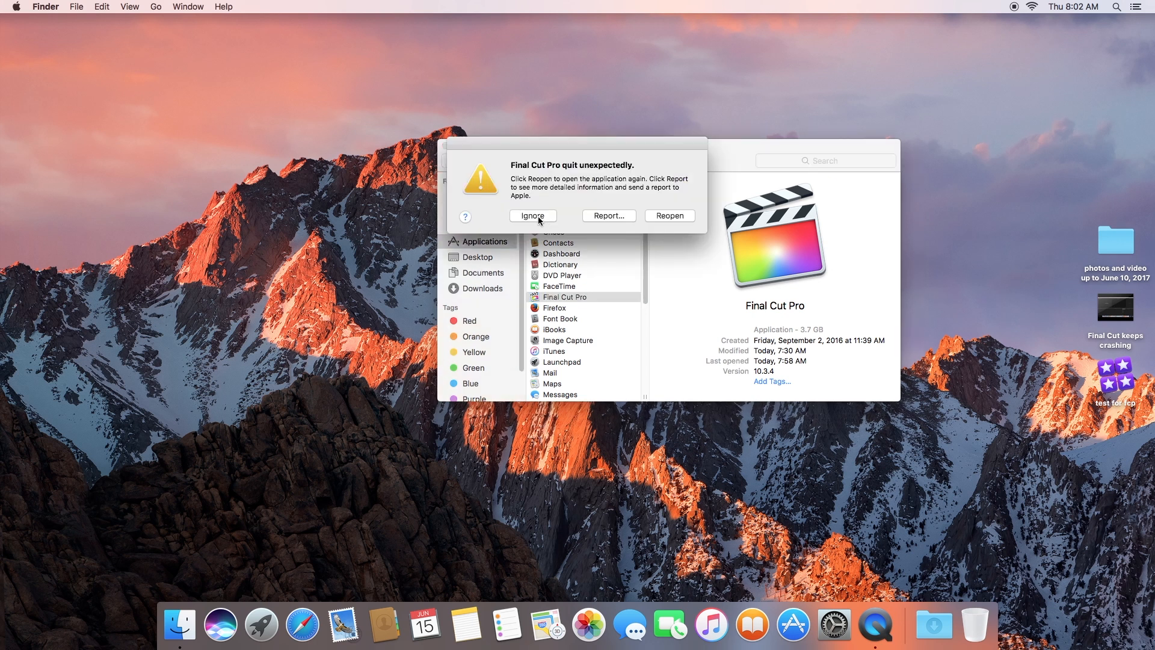
Ignore the 'Final Cut Pro quit unexpectedly' crash notice without reporting
{"action": "left_click", "coordinate": [532, 216]}
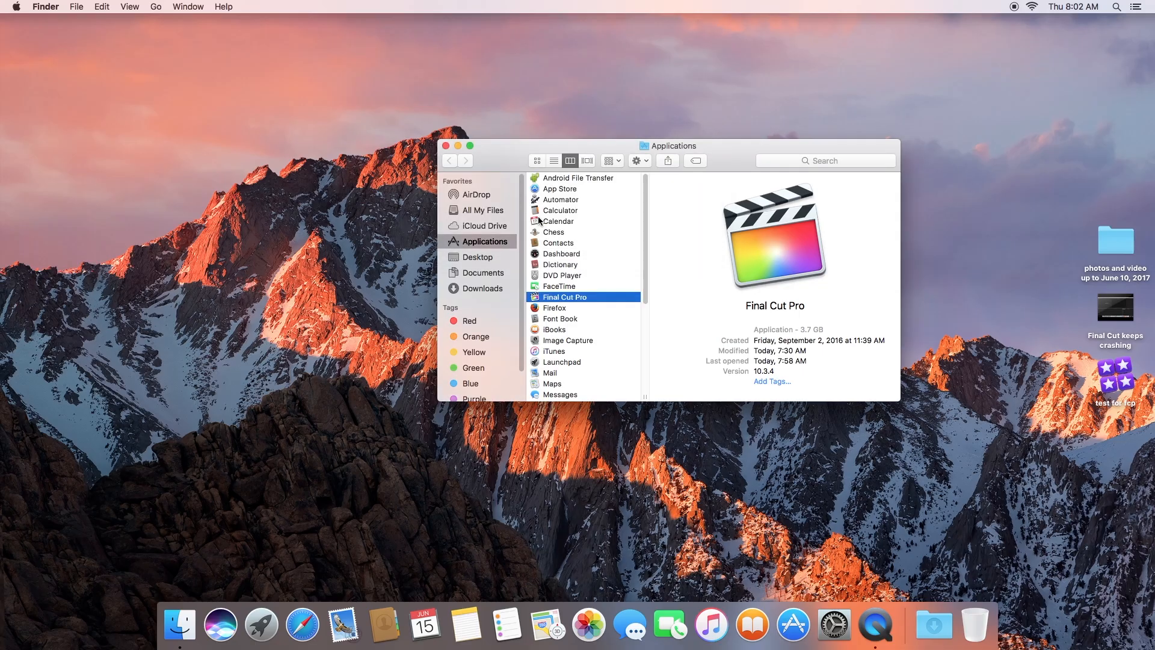